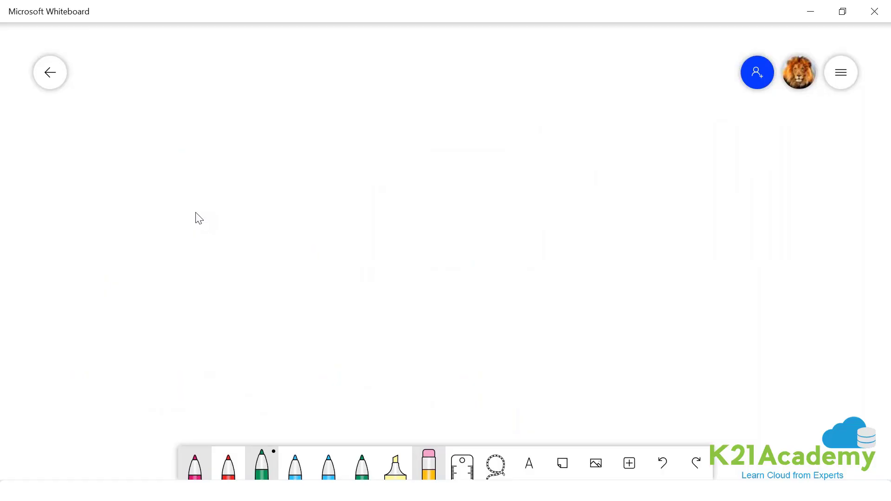
Switch to black ink and handwrite 'Security' to start the heading
click(195, 463)
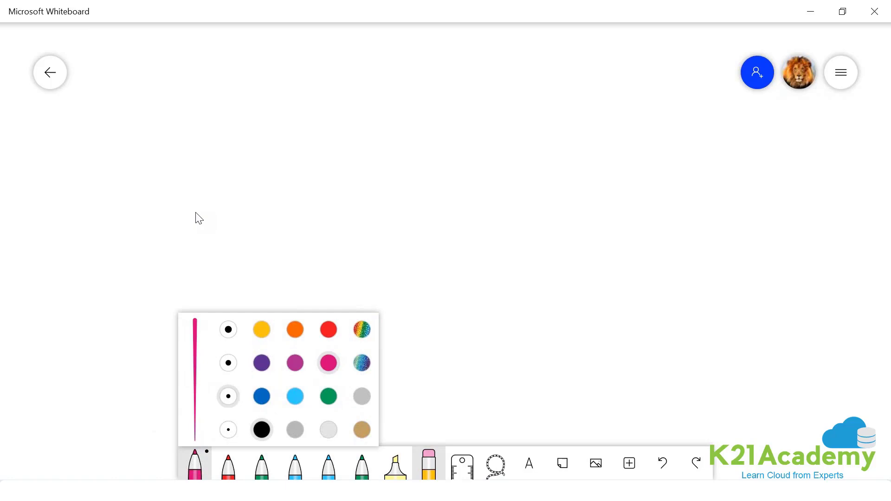
click(260, 430)
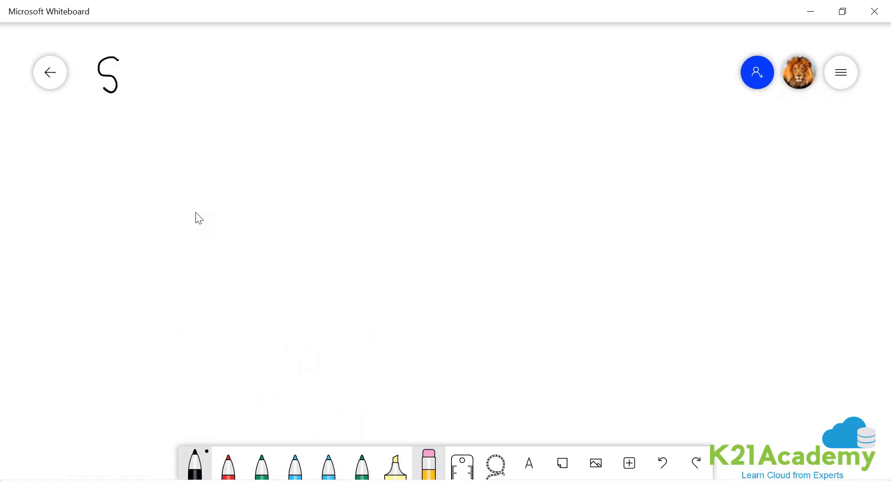
text(Security)
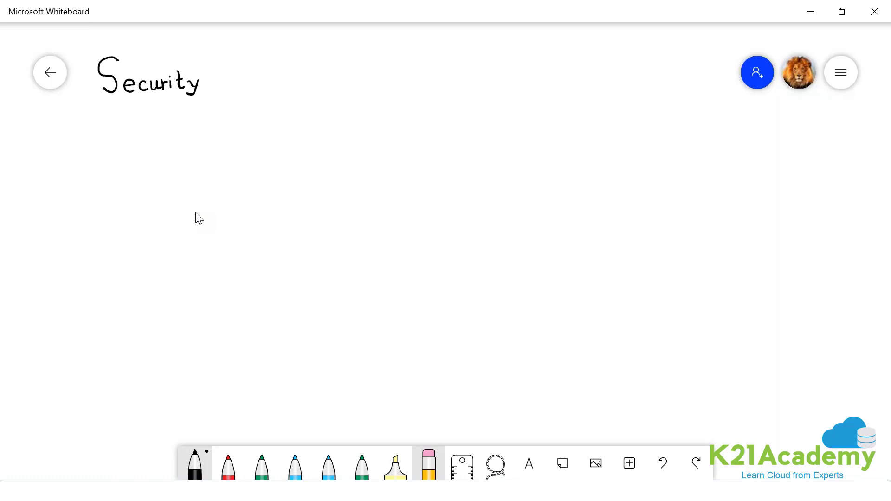
Handwrite 'of azure synapse Analytics' to complete the heading
drag(227, 74, 252, 94)
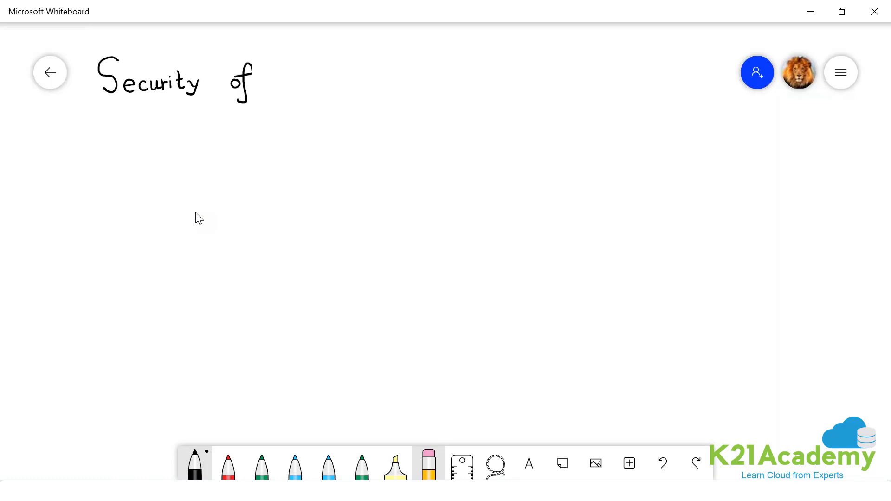
drag(273, 77, 308, 82)
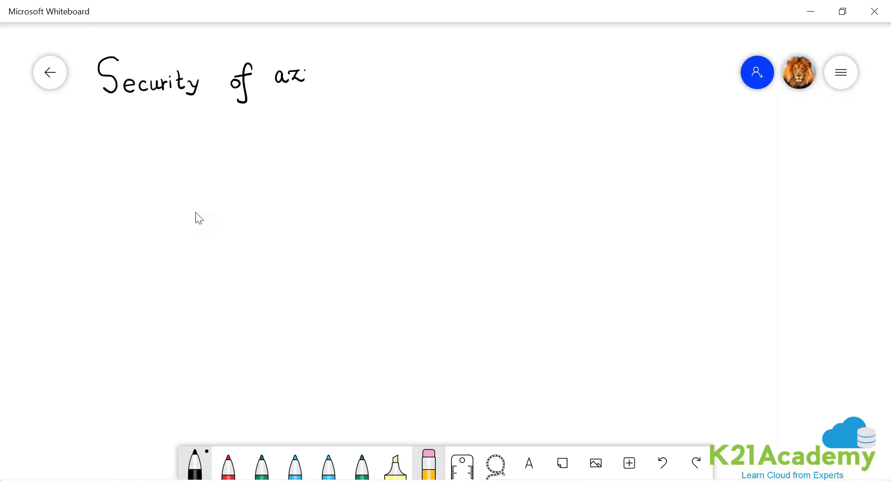
drag(301, 74, 375, 68)
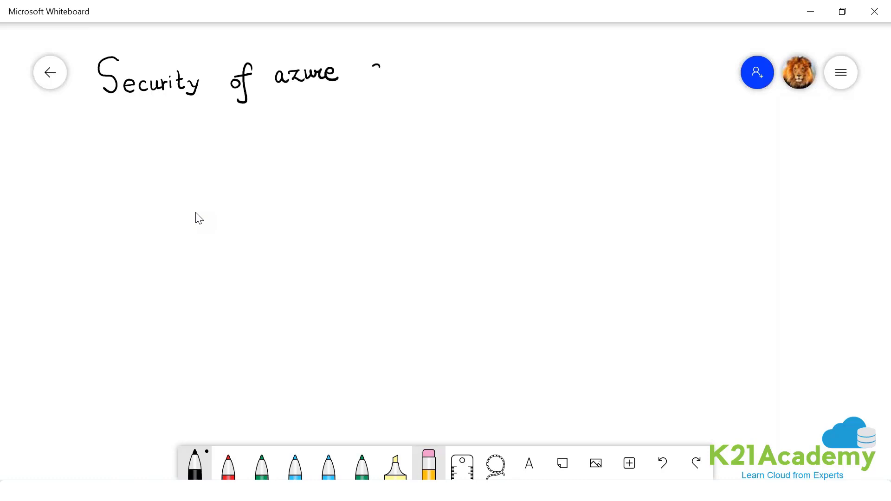
drag(372, 68, 404, 85)
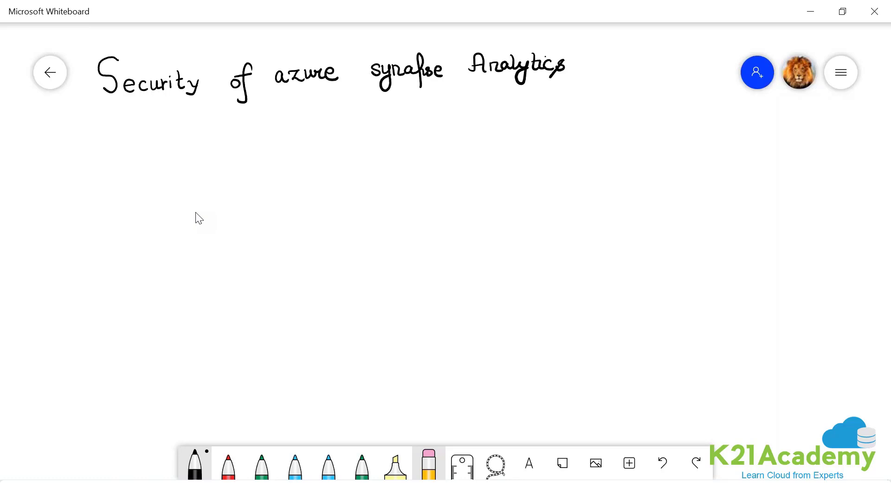
Underline the heading and handwrite point '1.) for AuthN & …' below it
drag(86, 101, 363, 96)
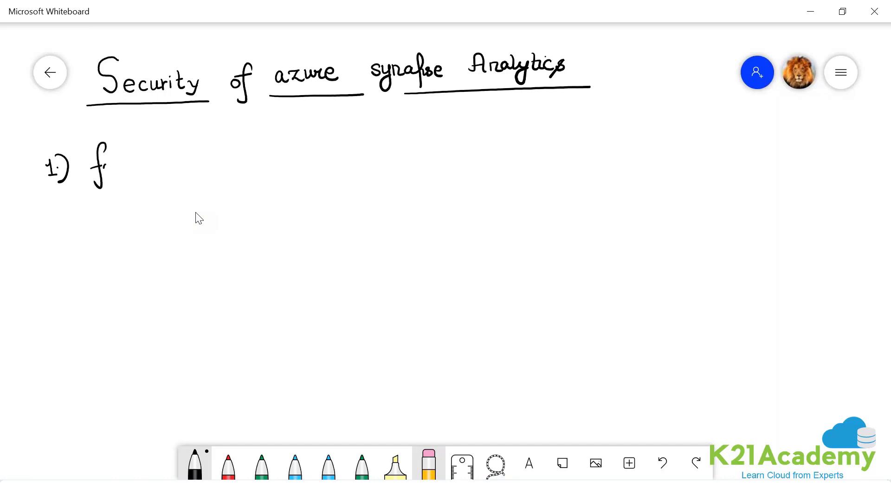
drag(102, 161, 284, 154)
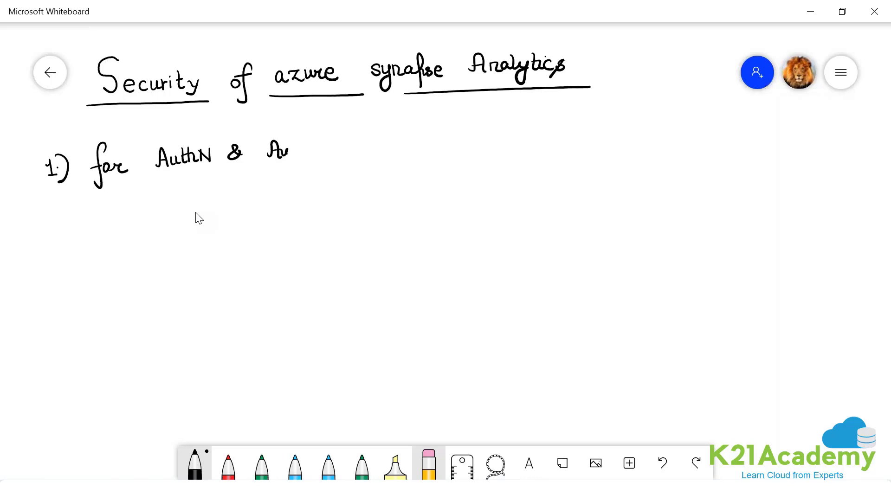
drag(267, 150, 330, 151)
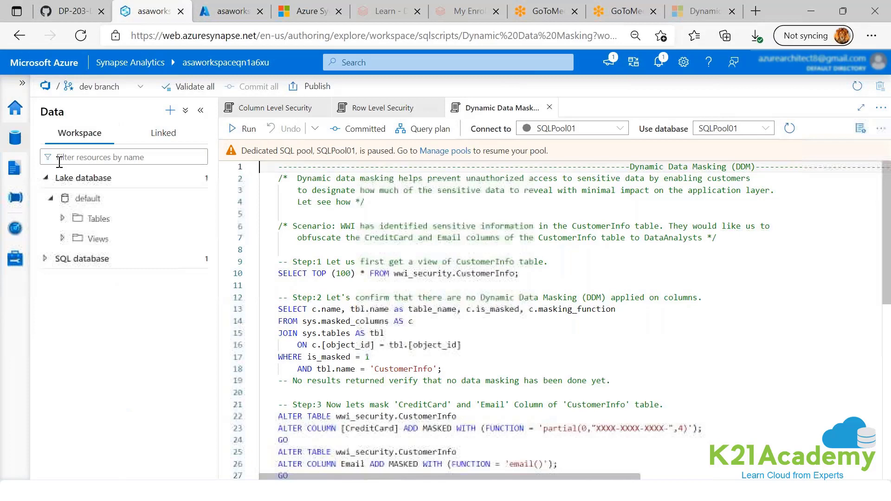
Expand SQL database > SQLPool01 > Security and bring up the CREATE USER WITHOUT LOGIN script
click(44, 259)
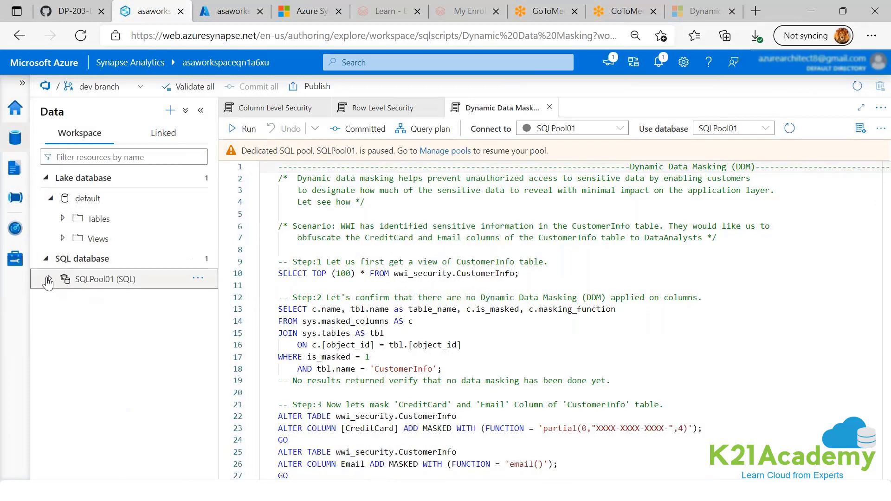
click(47, 279)
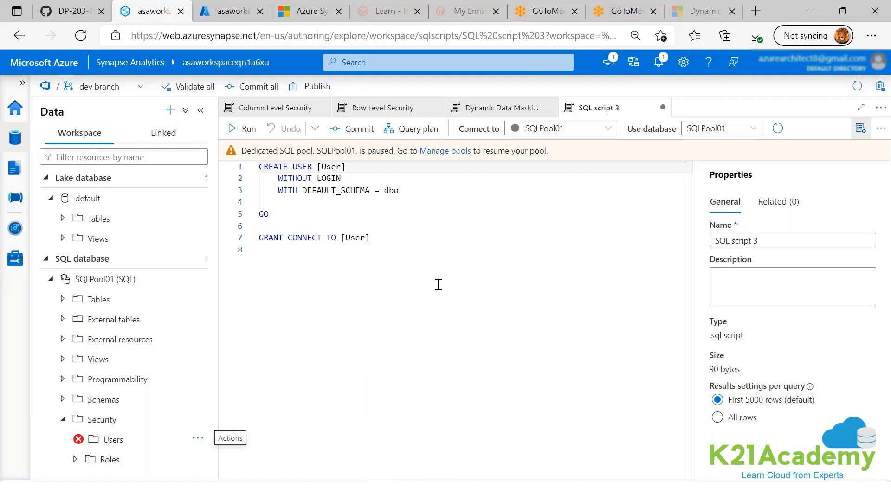
click(61, 419)
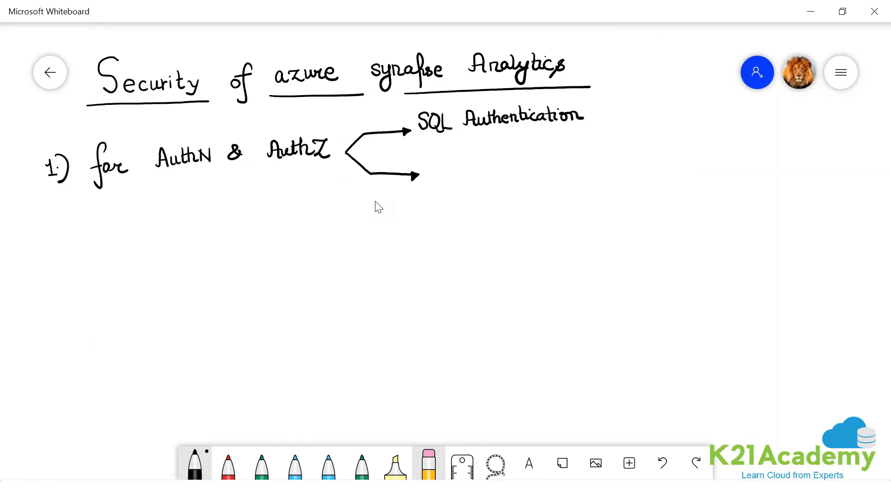
Circle Azure AD authentication with a red cloud and highlight it yellow
click(229, 463)
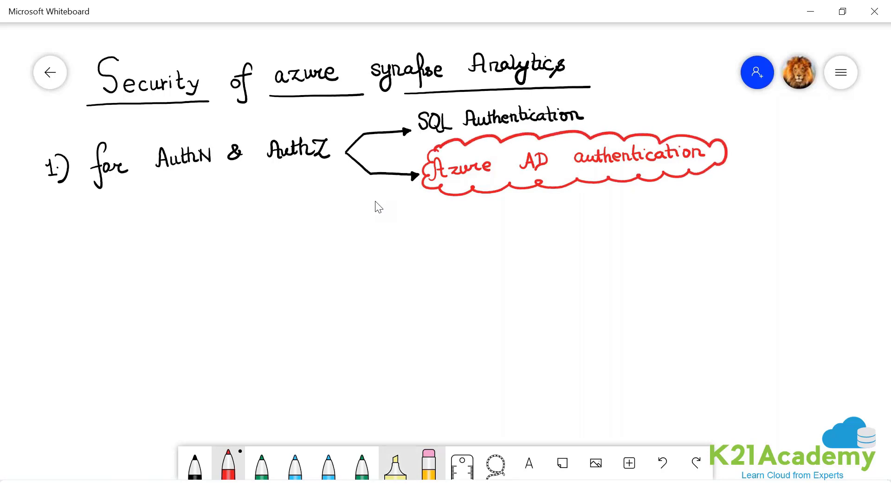
click(394, 462)
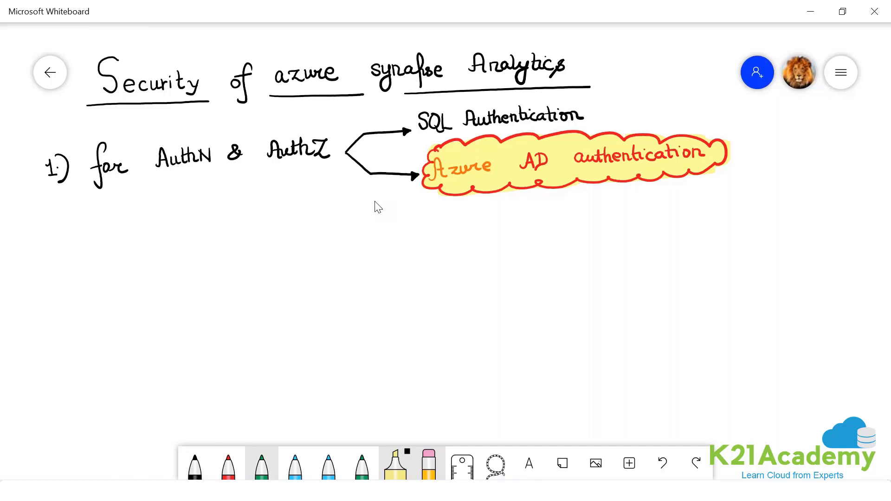
In green ink, branch out mfa, conditional access policies, IdP/IdG, Entitlement mgmt and Access Reviews
click(260, 466)
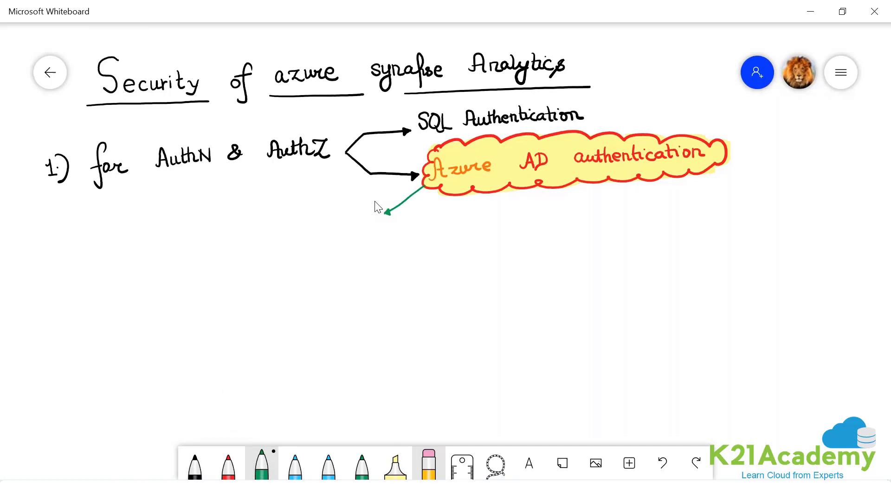
text(mfa)
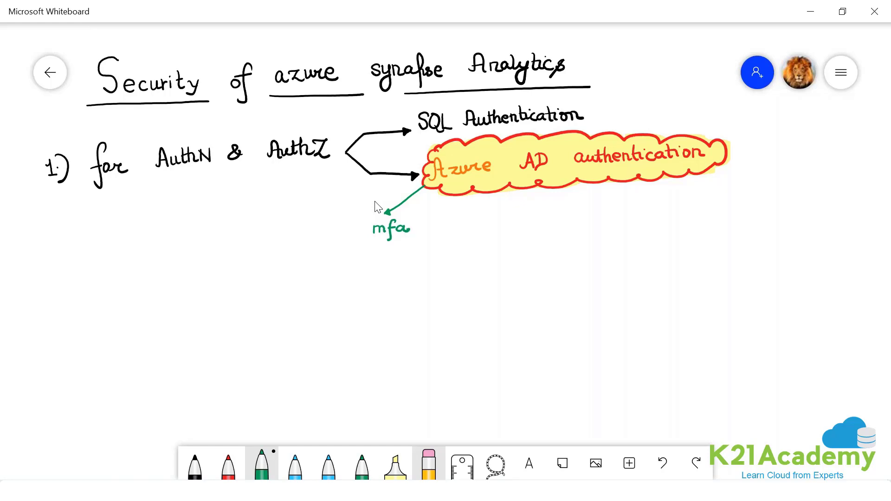
mouse_move(614, 26)
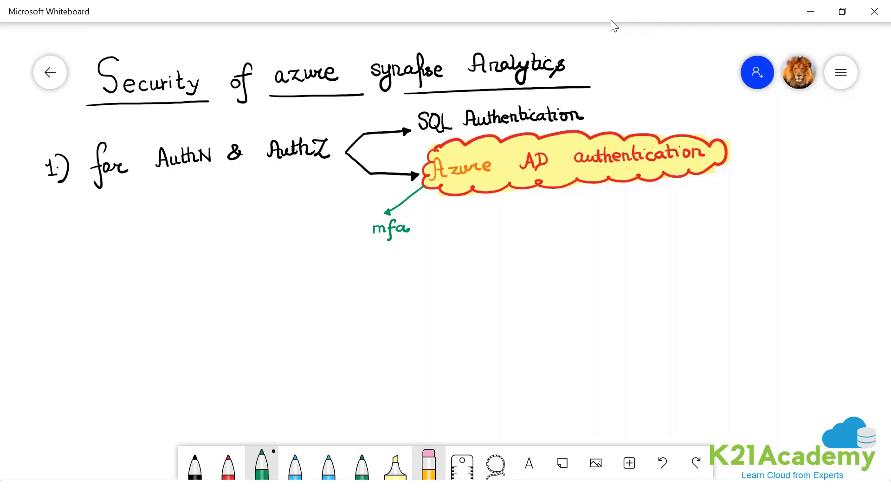
mouse_move(578, 48)
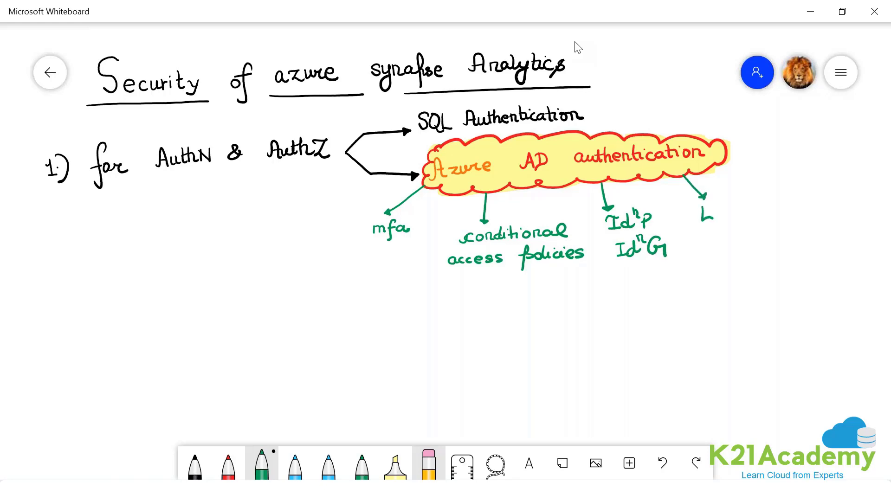
text(Entitlement)
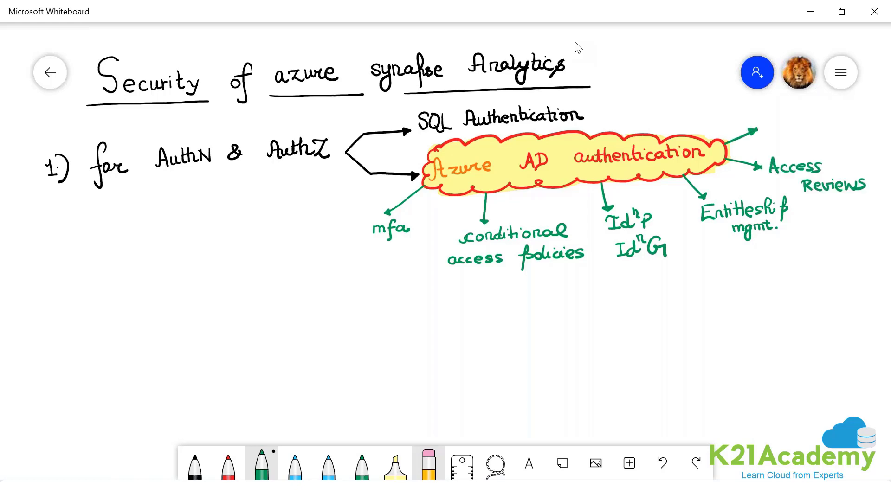
Label the remaining branch PIM and outline the green labels in blue clouds
text(PIM)
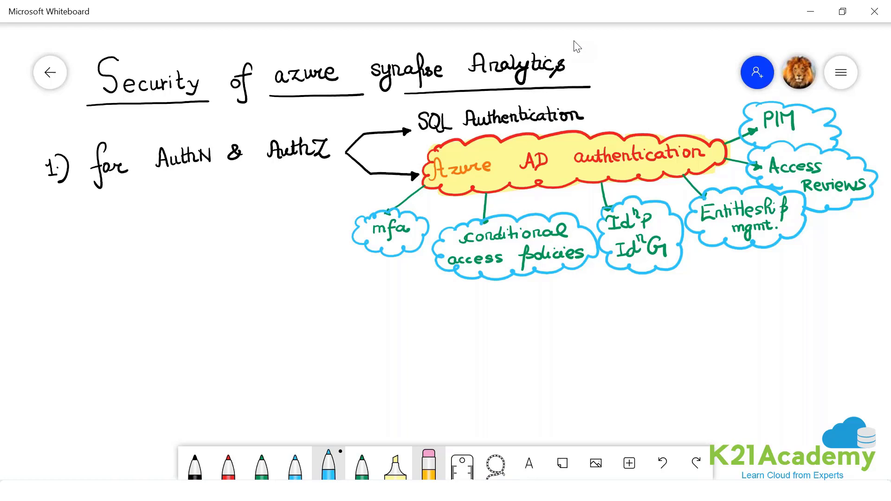
mouse_move(164, 347)
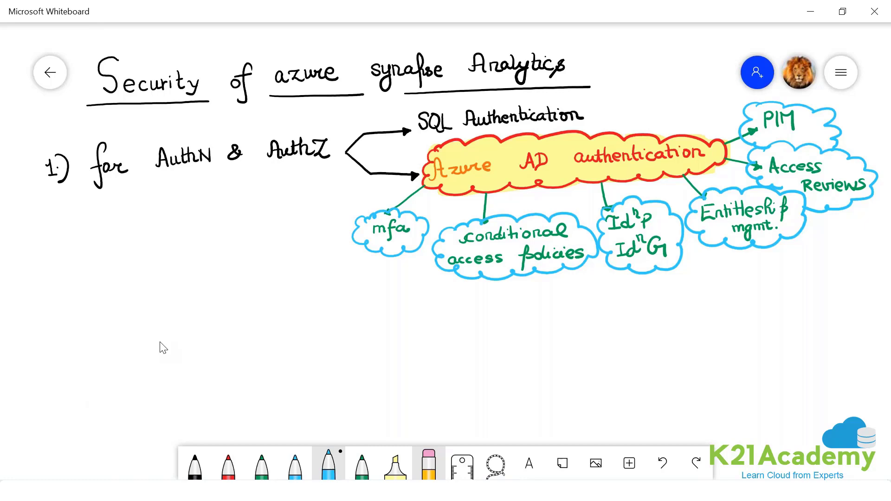
Scroll to empty board space below the diagram and pick the red pen
scroll(up, 3)
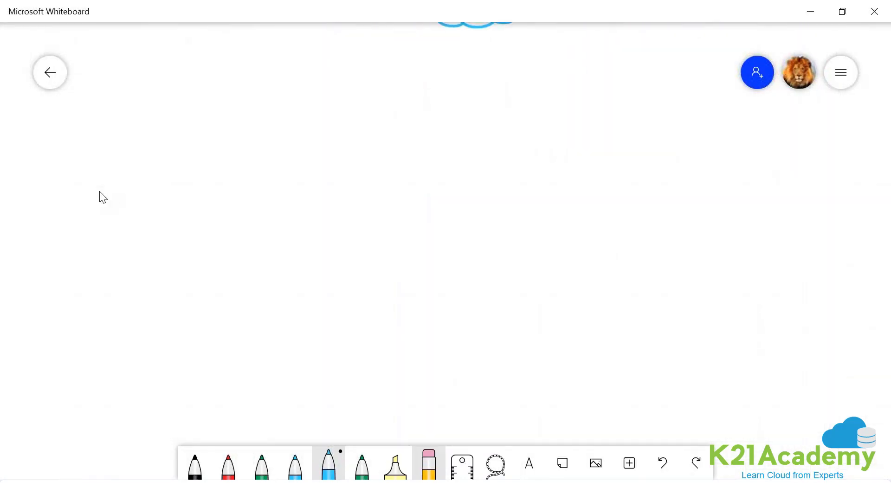
click(229, 463)
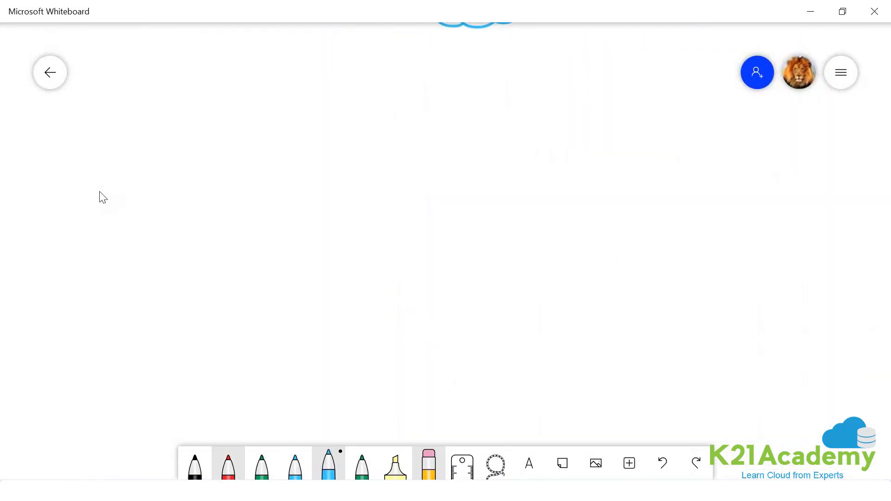
click(227, 464)
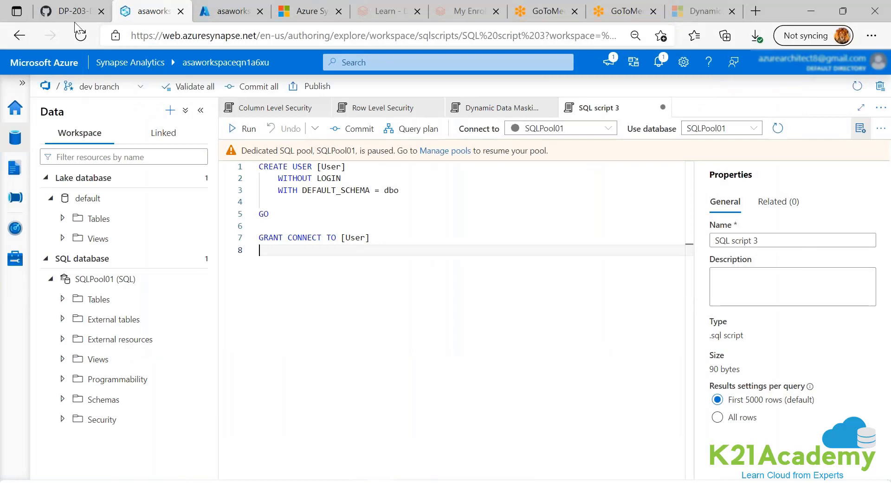
Search the portal for 'syn', open Azure Synapse Analytics and start creating a new workspace
click(228, 11)
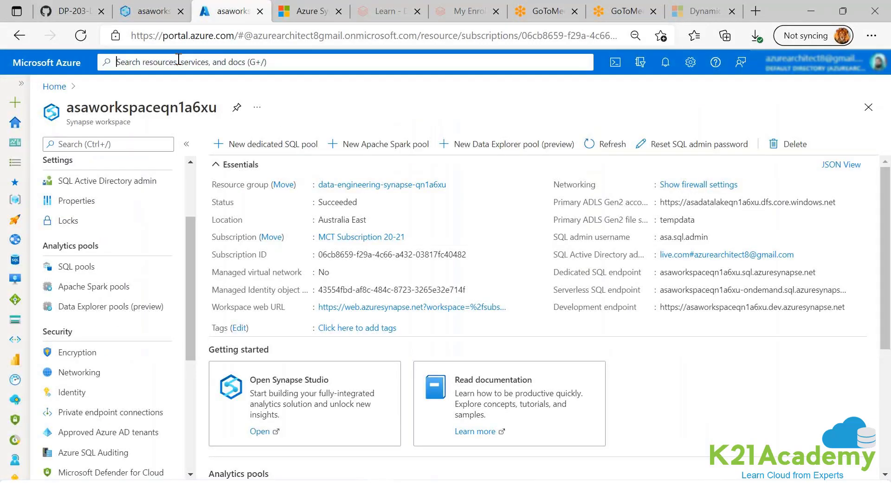
text(syn)
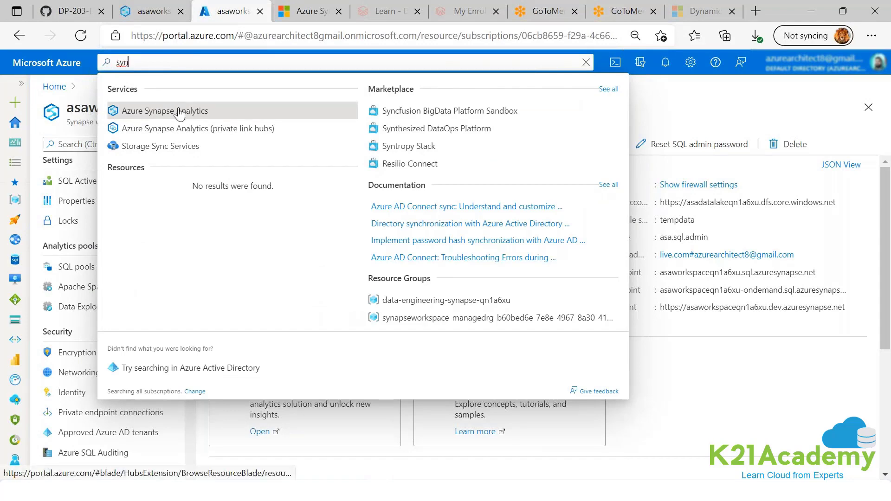
click(176, 111)
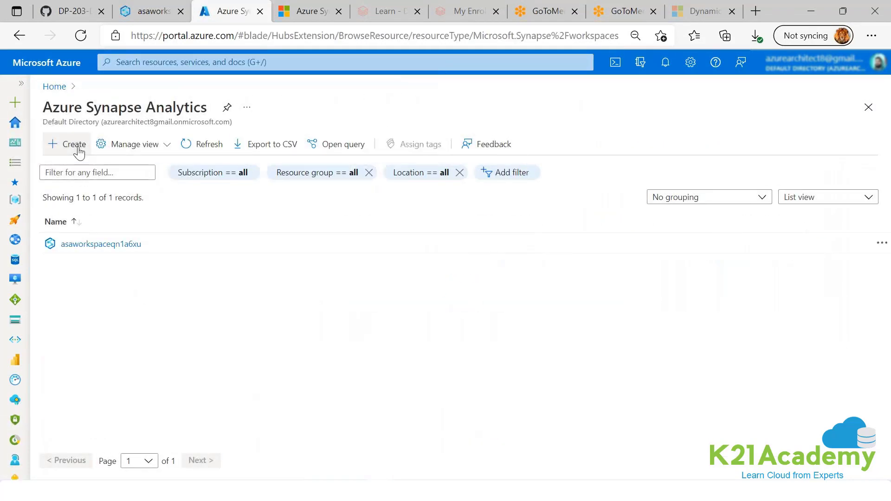
click(67, 144)
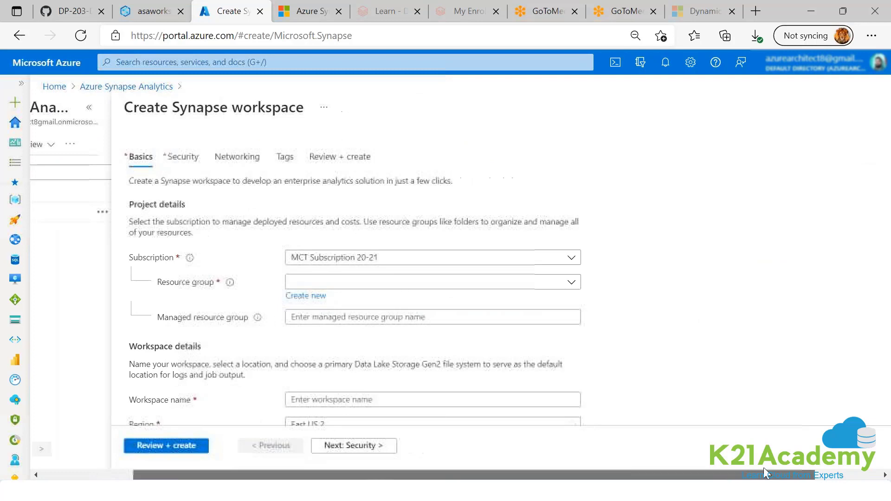
Review the Basics tab's project and storage details of the Create Synapse workspace form
scroll(down, 3)
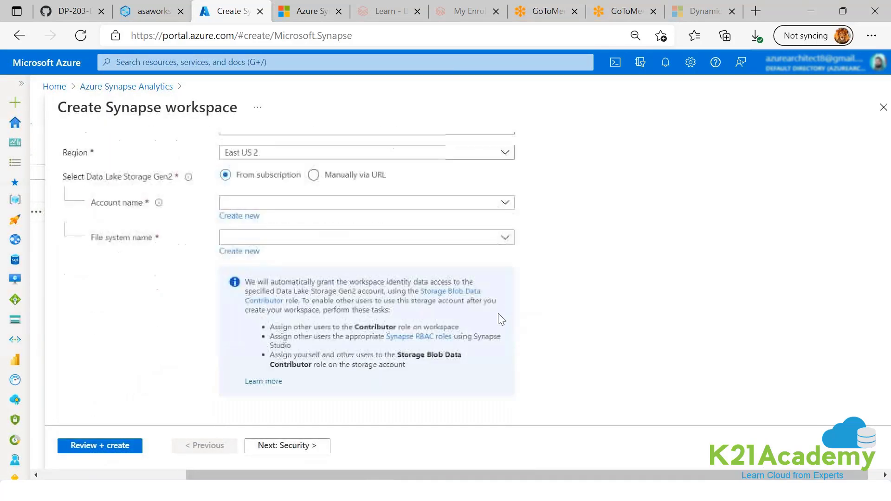
scroll(up, 3)
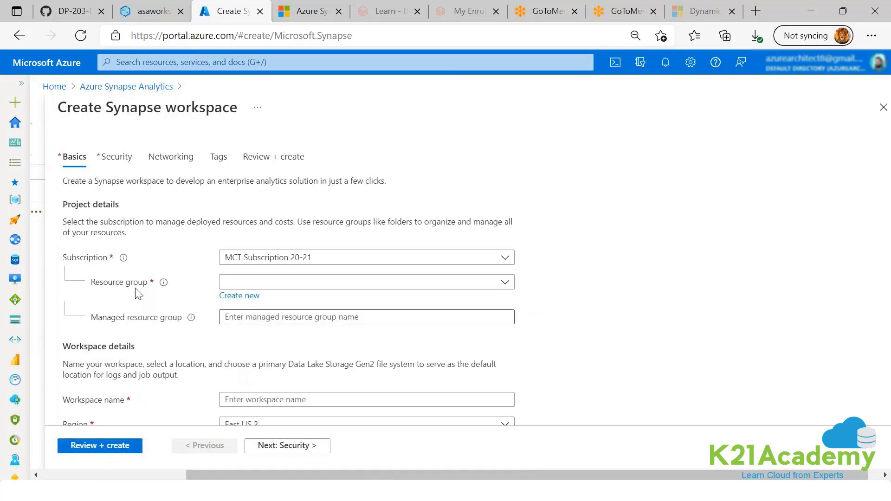
click(118, 156)
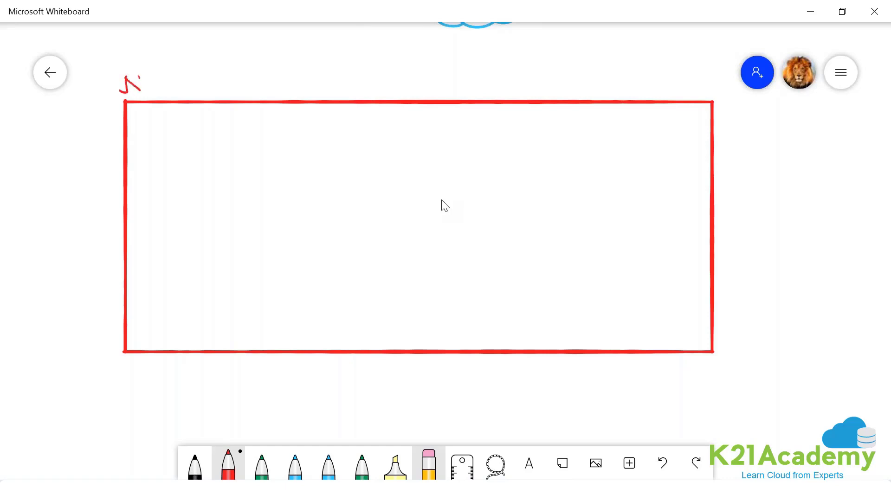
Write 'New workspace' above the red box and label the figure 'sa login'
drag(131, 85, 158, 85)
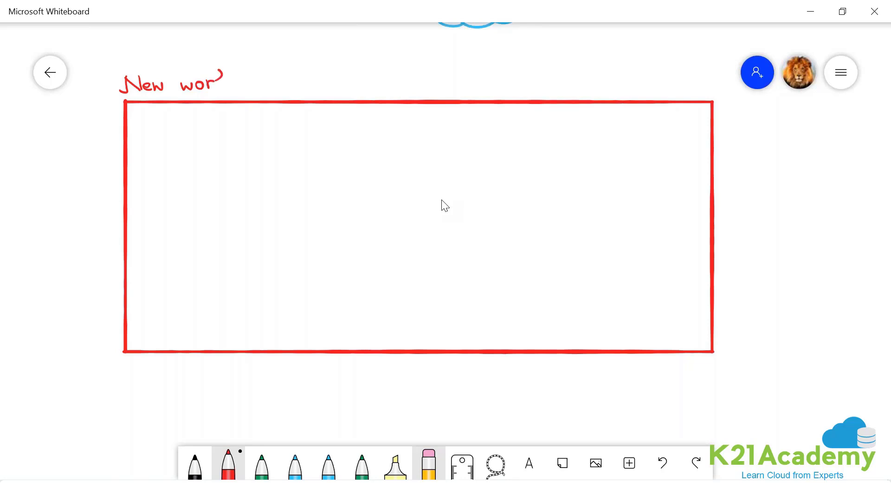
drag(215, 82, 244, 79)
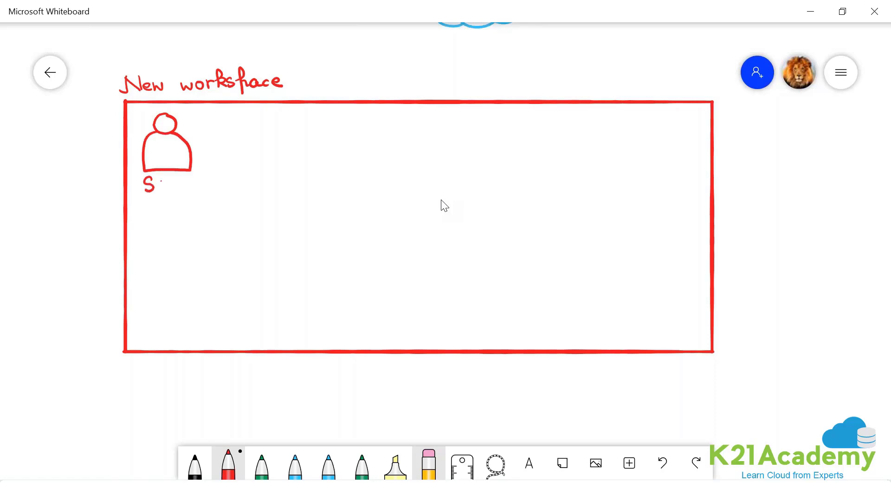
drag(153, 183, 196, 183)
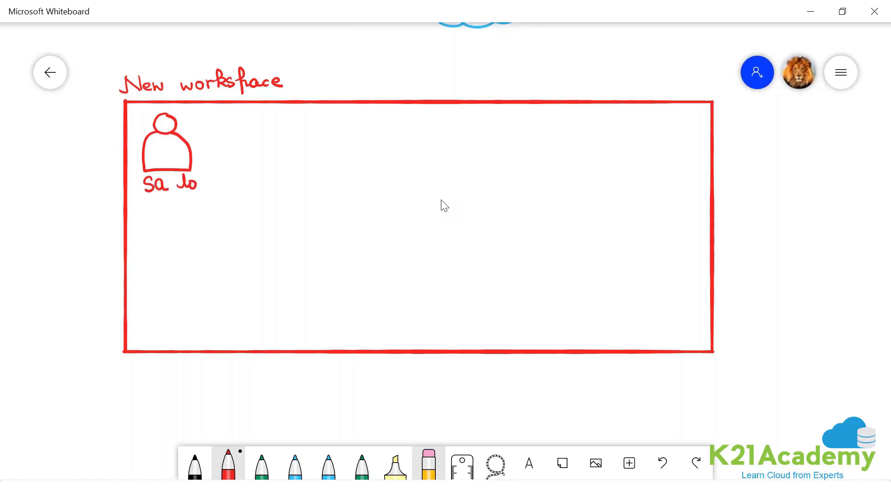
drag(193, 182, 222, 182)
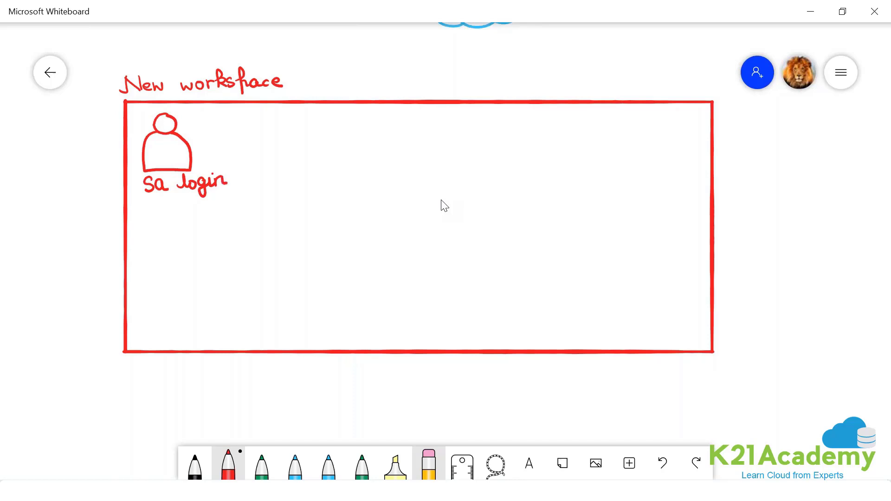
Draw an arrow from the sa login figure and write AuthN/AuthZ in green
drag(188, 138, 263, 138)
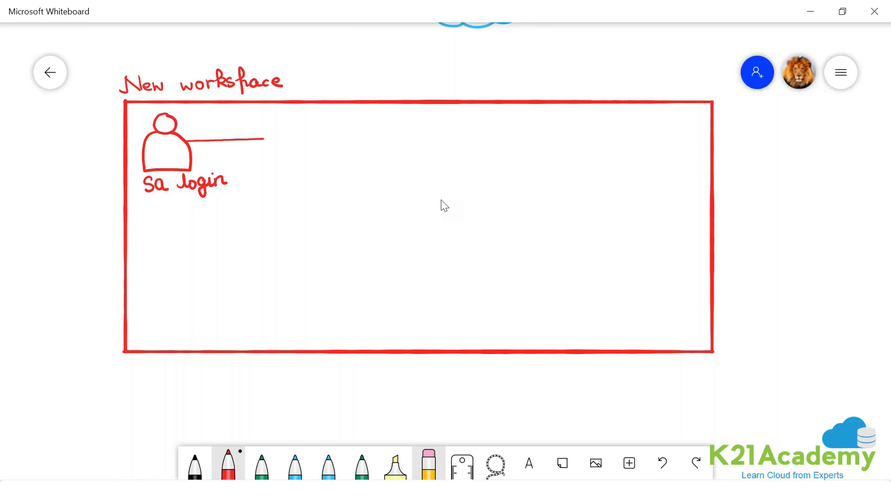
drag(262, 140, 287, 141)
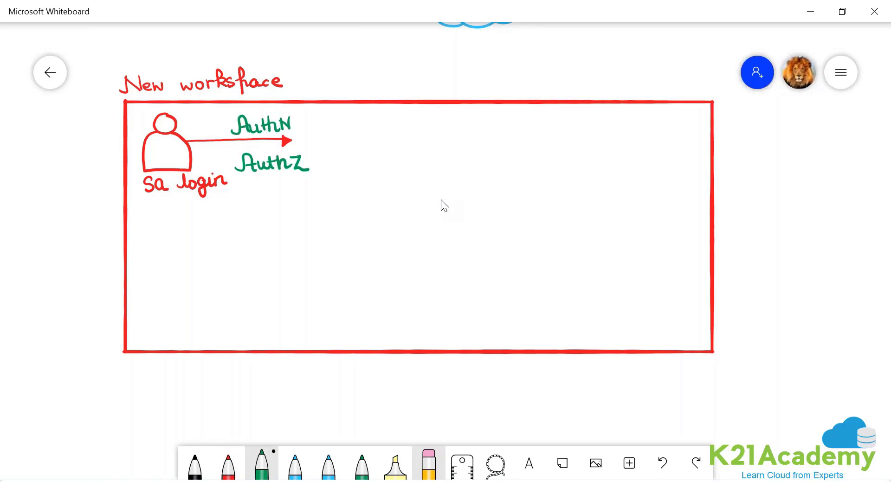
drag(307, 140, 332, 148)
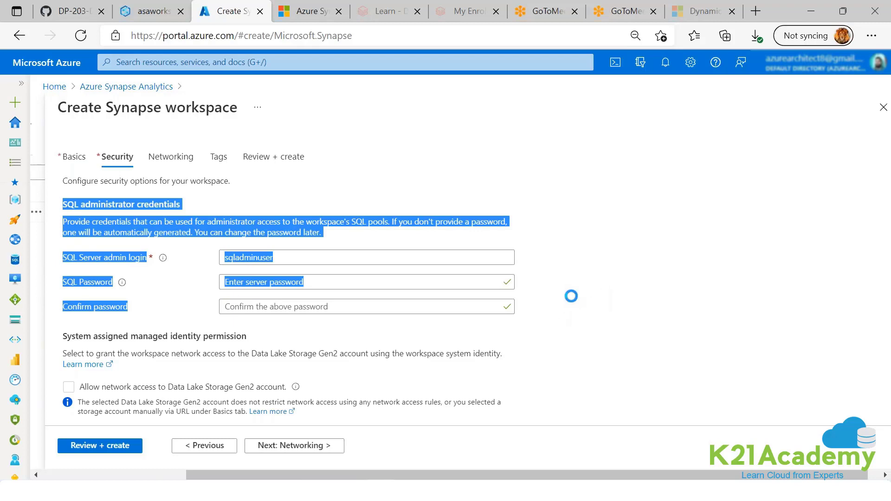
Leave the create form and view the asaworkspaceqn1a6xu overview with SQL admin asa.sql.admin
click(206, 216)
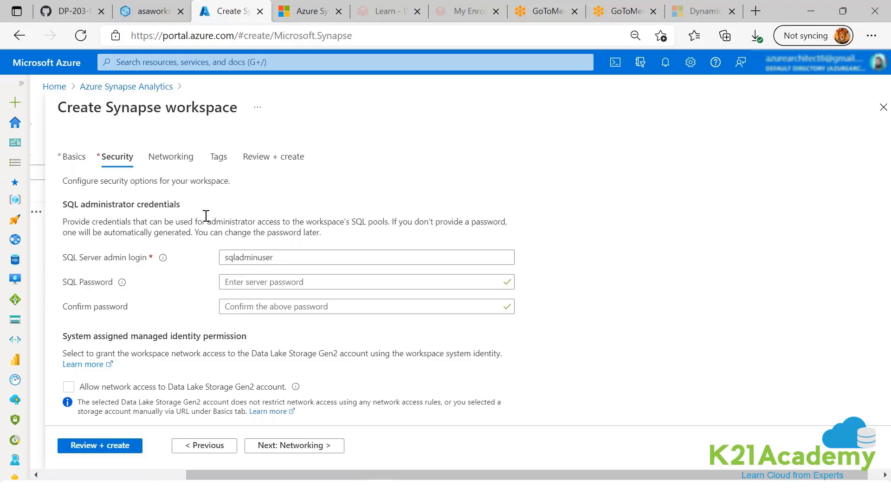
click(54, 86)
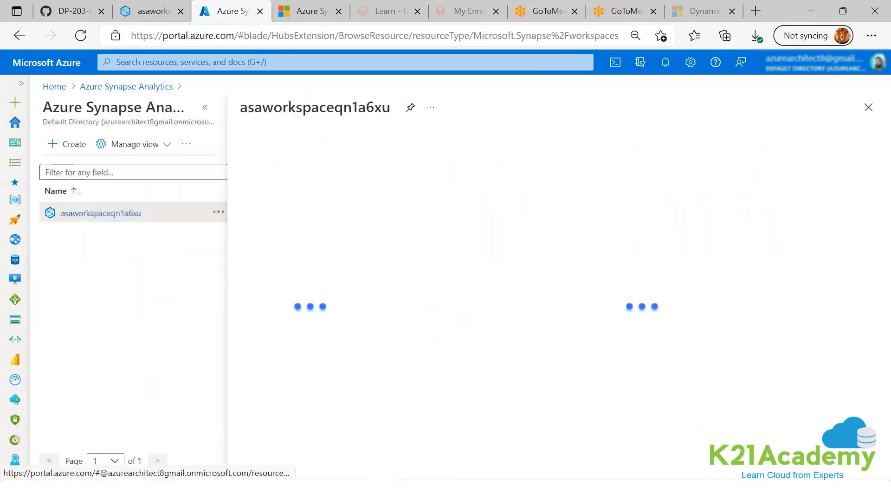
click(100, 213)
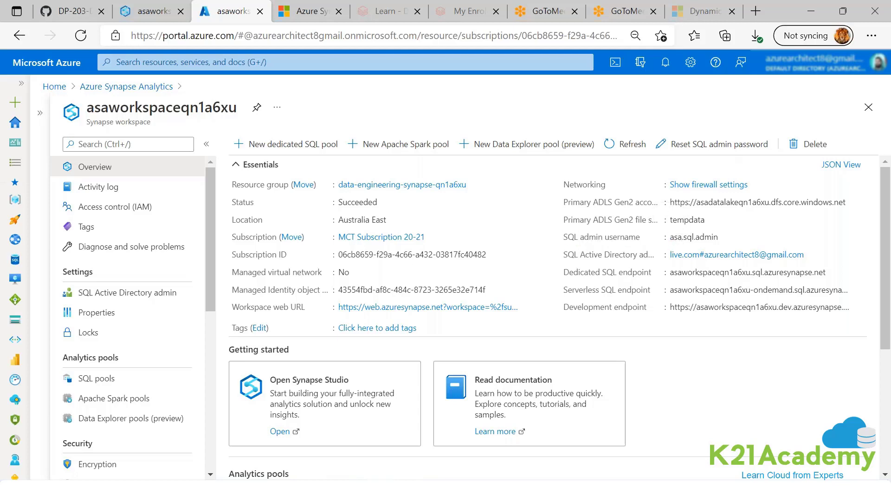
click(694, 237)
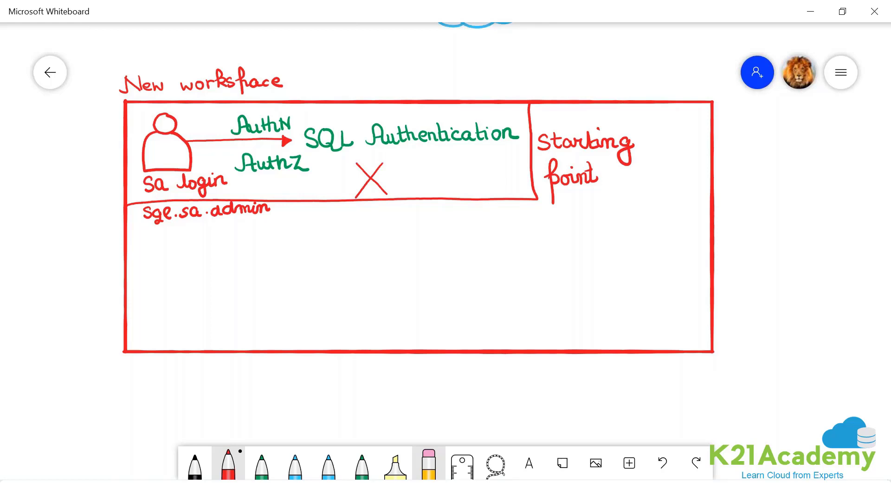
Write '(Break glass activity)' in red above the SQL Authentication note
drag(333, 107, 336, 123)
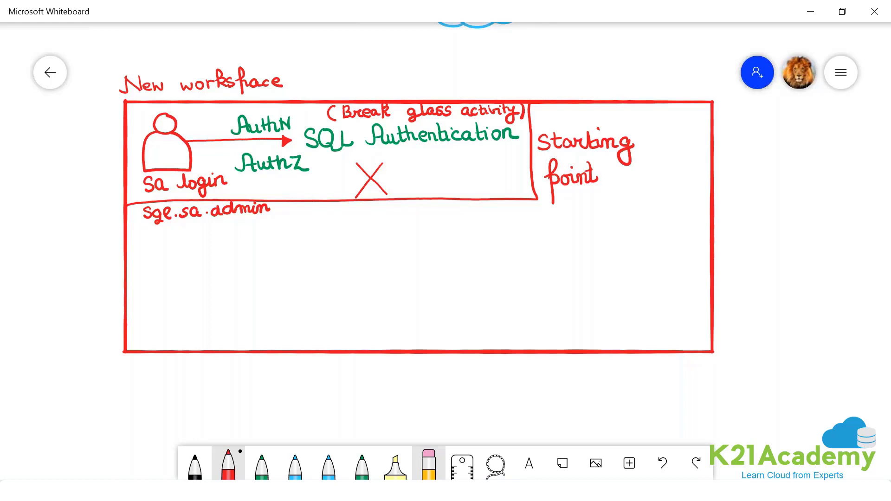
click(261, 463)
text(k2)
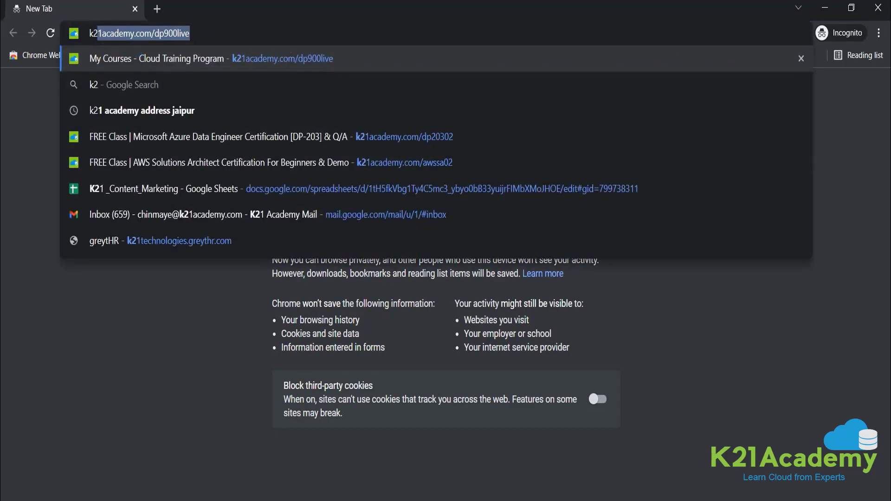
Reserve a seat in the free DP-203 class for Mon, 13 Dec 2021 08:30 AM IST
click(222, 137)
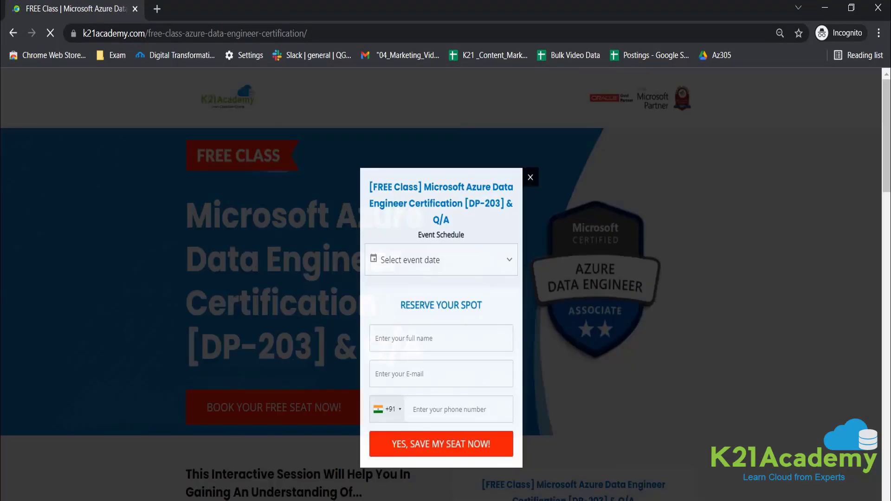
click(440, 260)
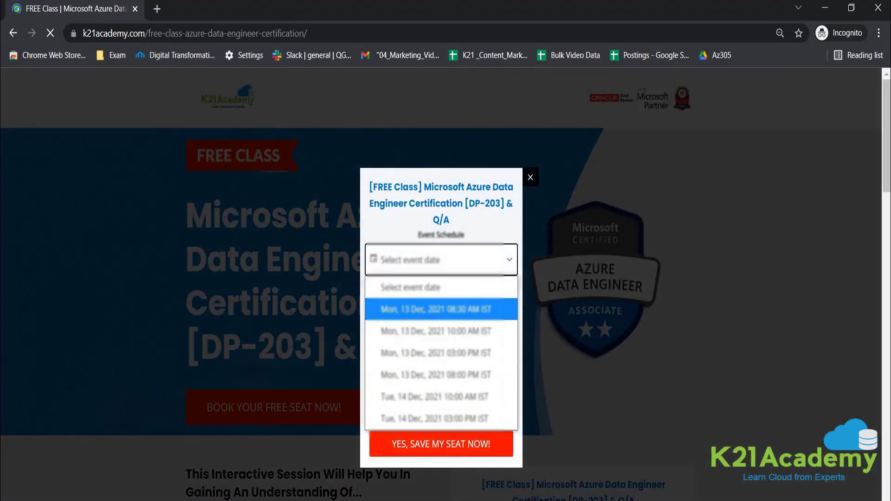
click(436, 308)
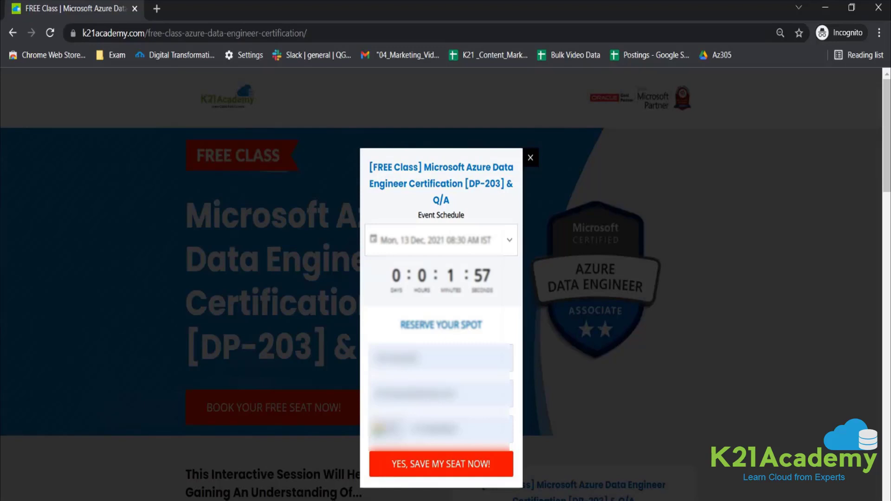
click(440, 464)
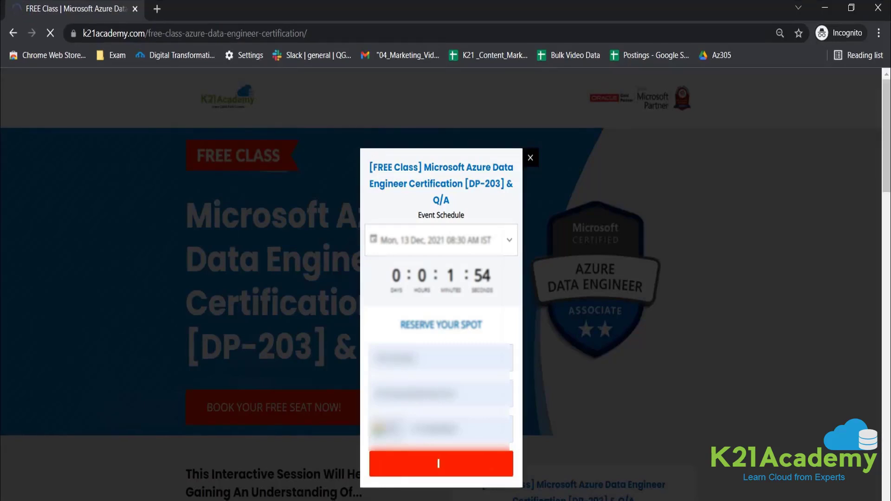
click(440, 463)
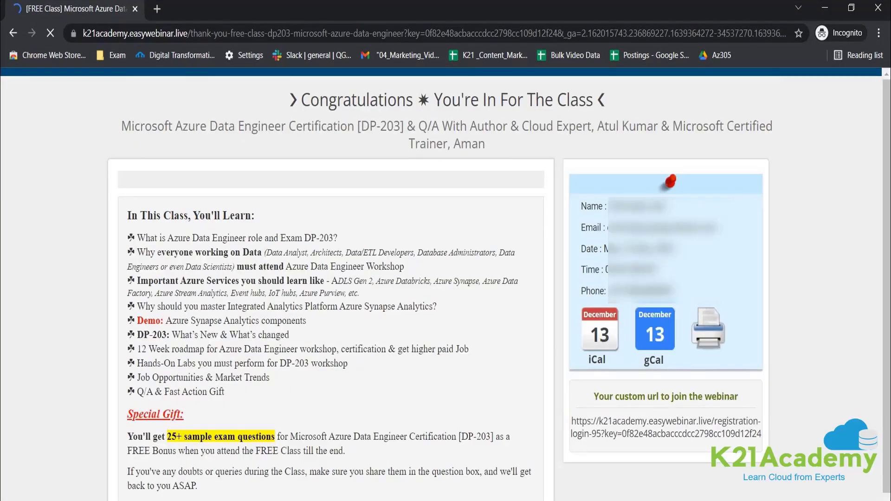